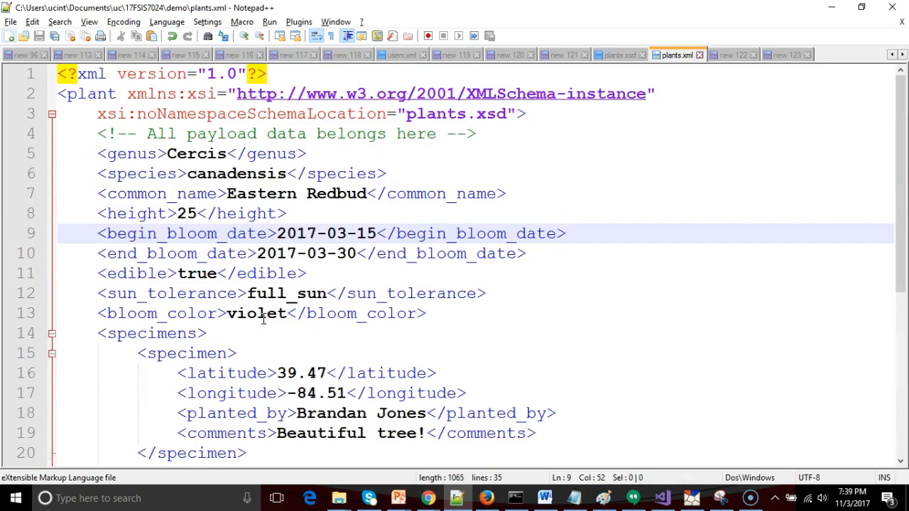
Step: Point out the violet bloom colour value in plants.xml
click(426, 497)
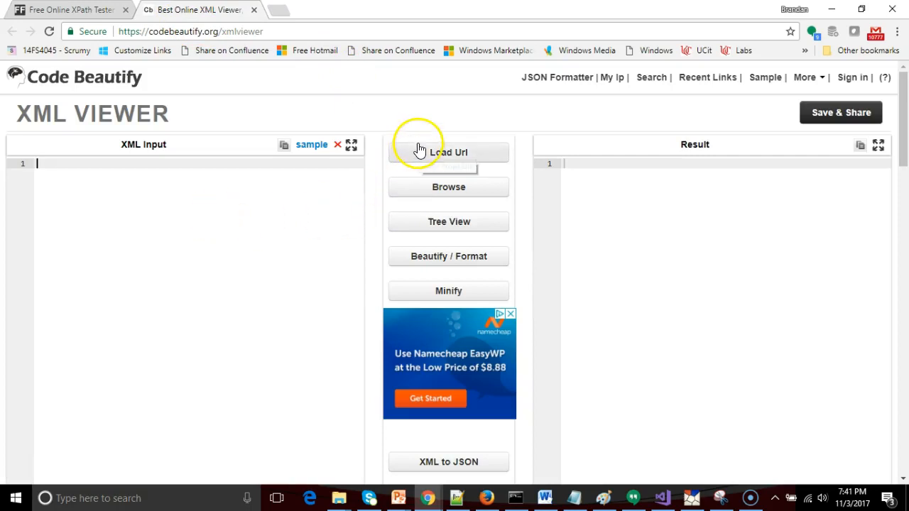
mouse_move(434, 196)
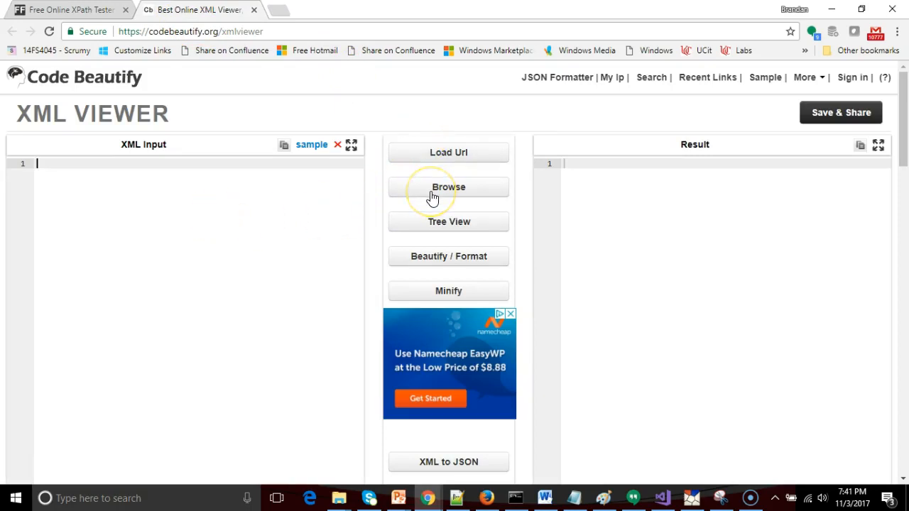
mouse_move(175, 229)
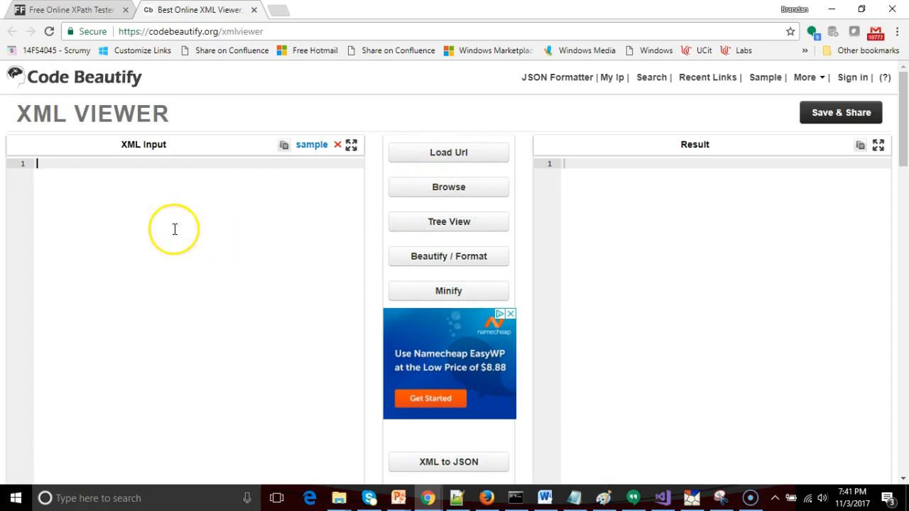
mouse_move(182, 243)
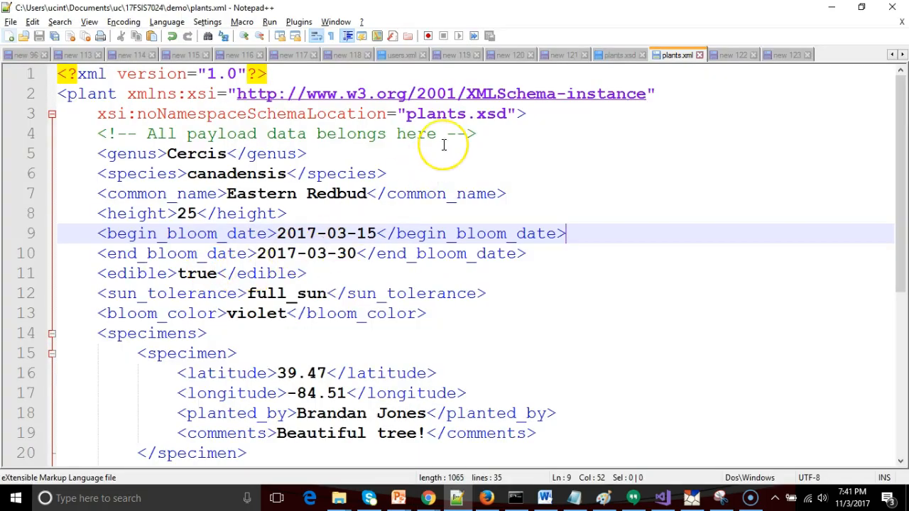
Step: Scroll through the specimen entries, pointing out the second specimen's latitude
scroll(down, 3)
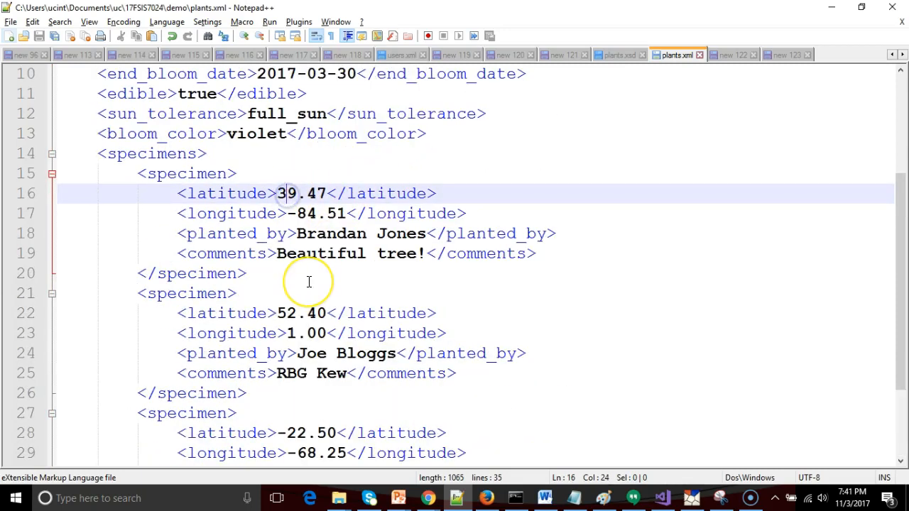
click(302, 314)
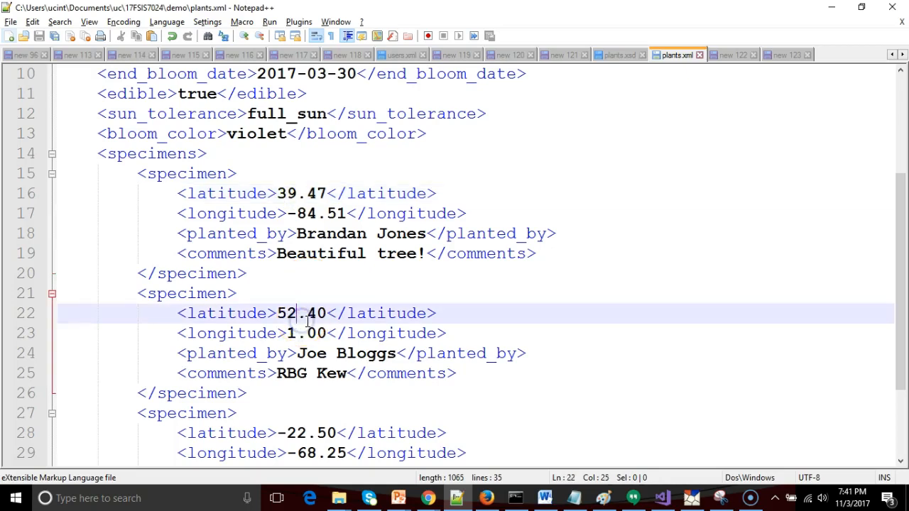
scroll(down, 3)
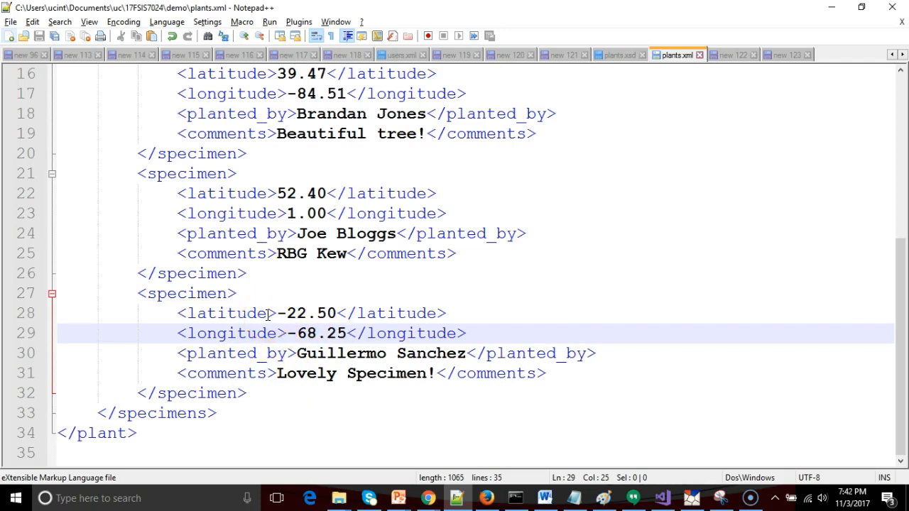
mouse_move(299, 415)
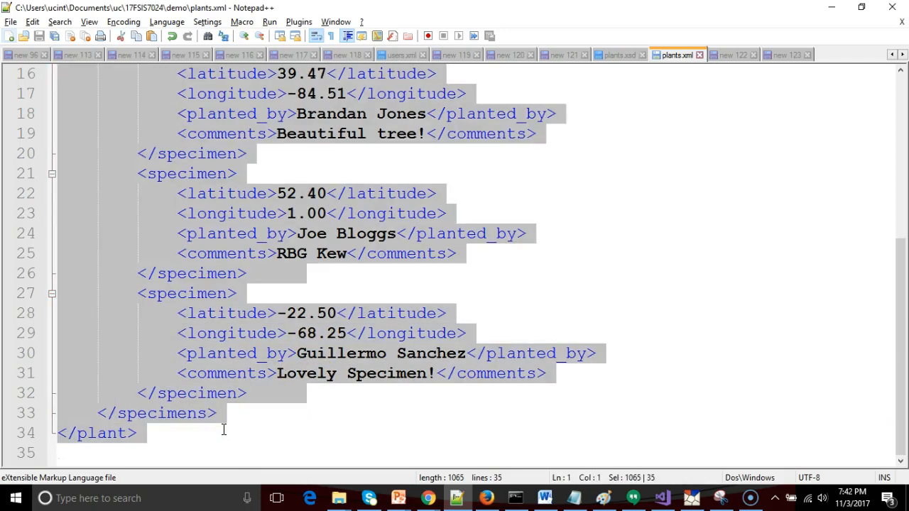
mouse_move(226, 434)
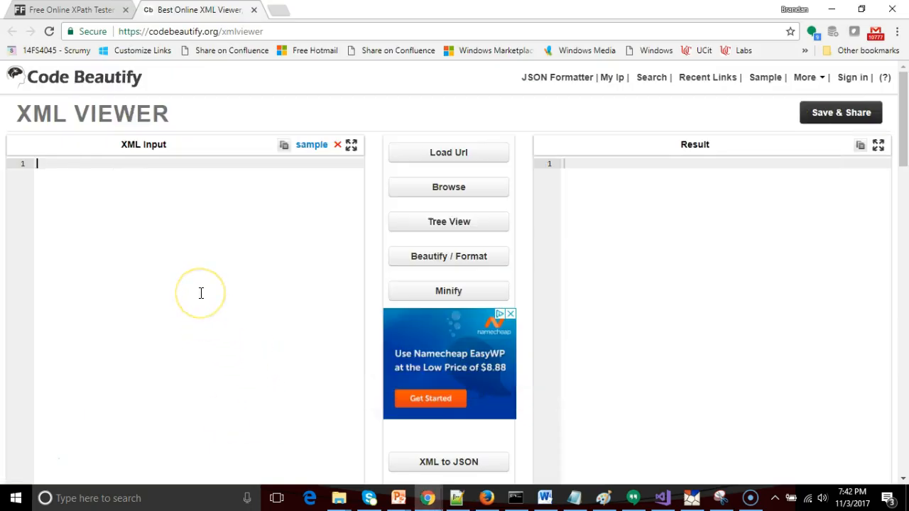
Step: Paste plants.xml into the XML input and produce a formatted version with Beautify / Format
click(311, 145)
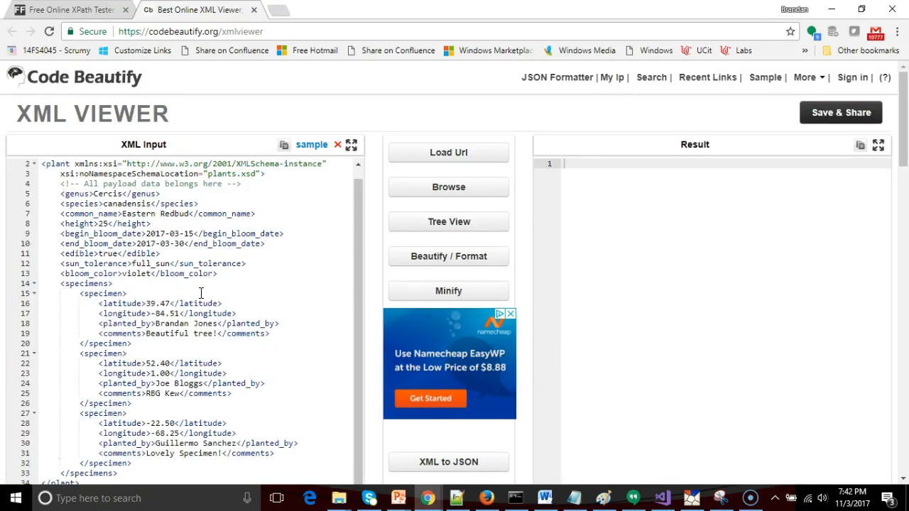
mouse_move(432, 261)
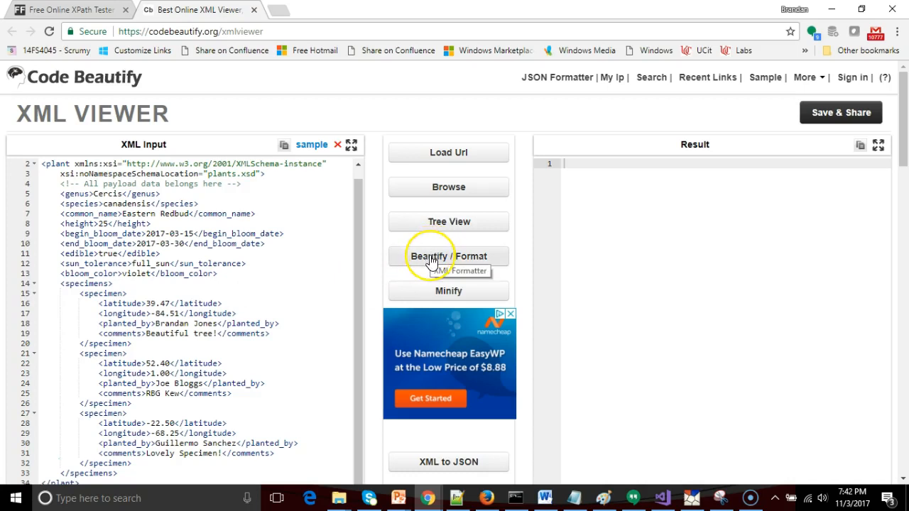
click(449, 255)
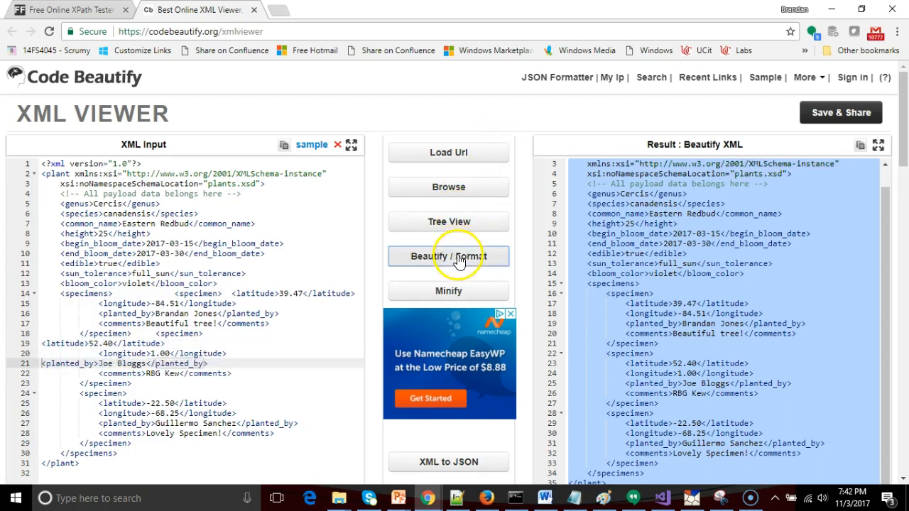
Step: Reformat the XML and point out the specimens element and first specimen's details in the result
click(449, 256)
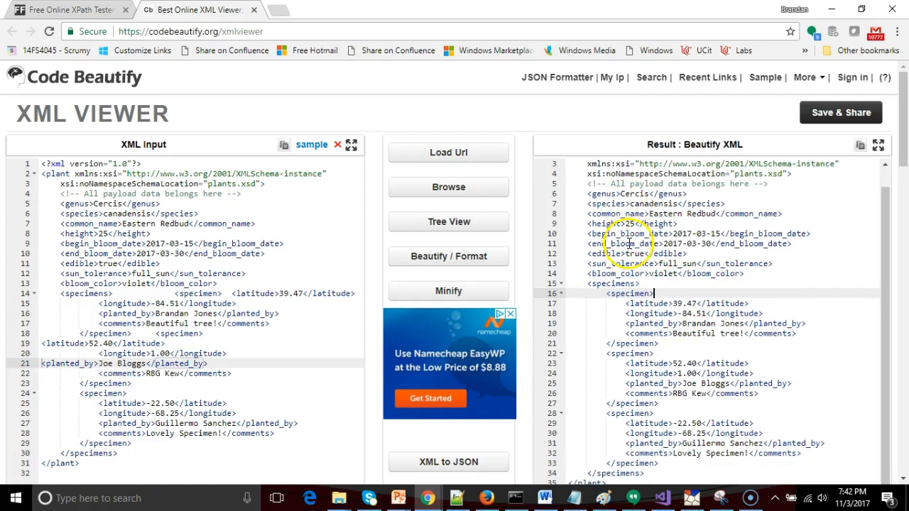
scroll(down, 3)
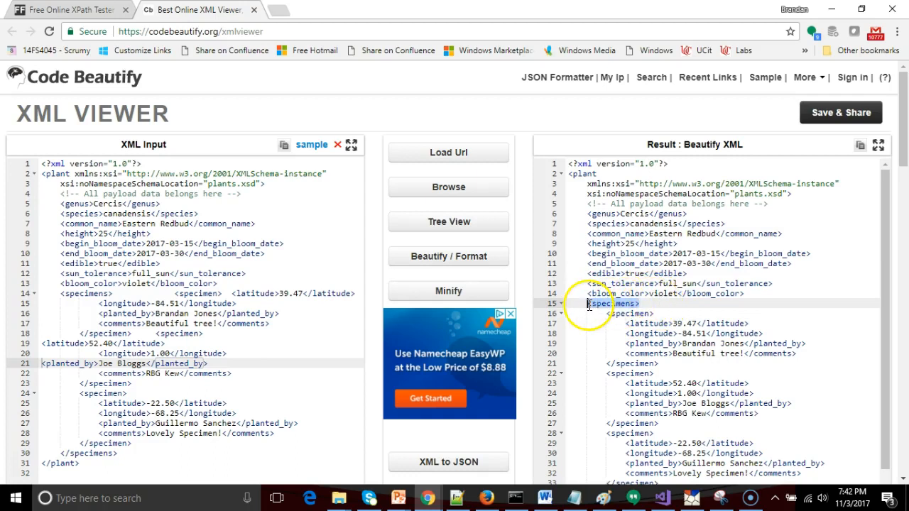
click(631, 314)
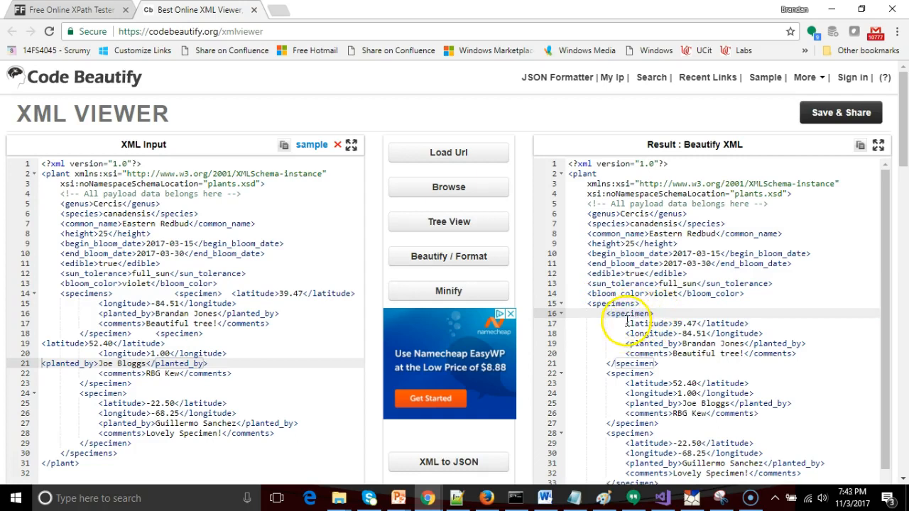
drag(627, 324, 796, 354)
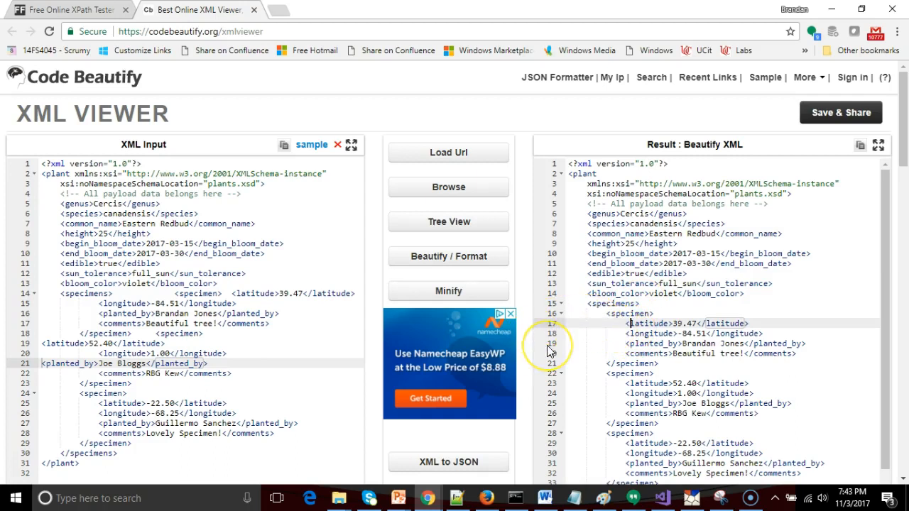
mouse_move(665, 304)
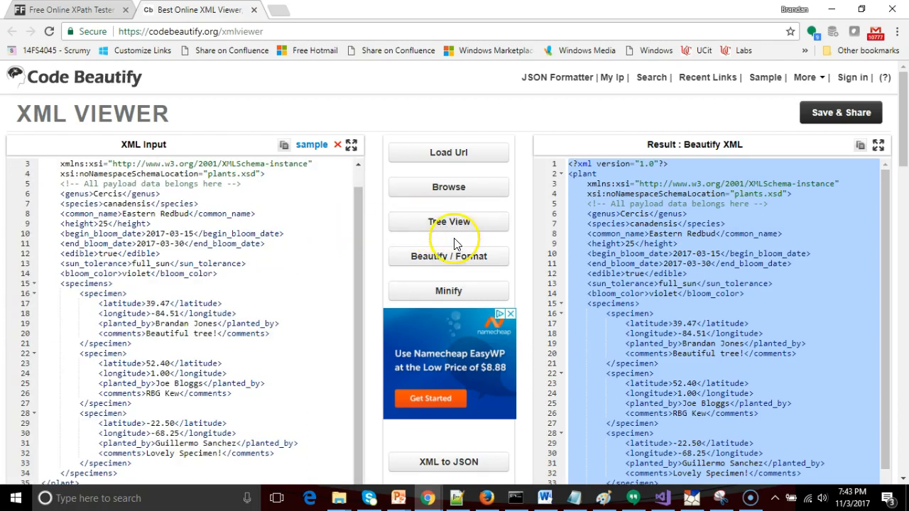
Step: Switch to Tree View, collapse and re-expand the plant node, and point out the genus node
click(449, 222)
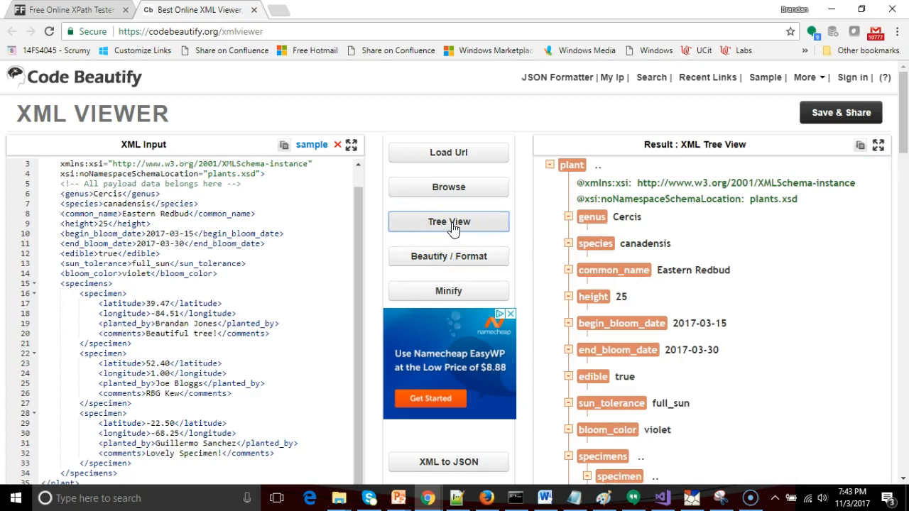
click(550, 165)
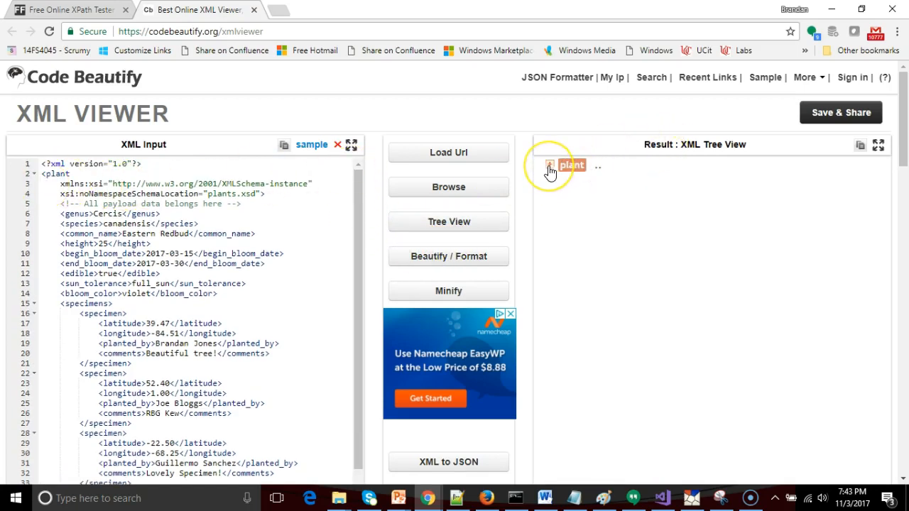
click(550, 165)
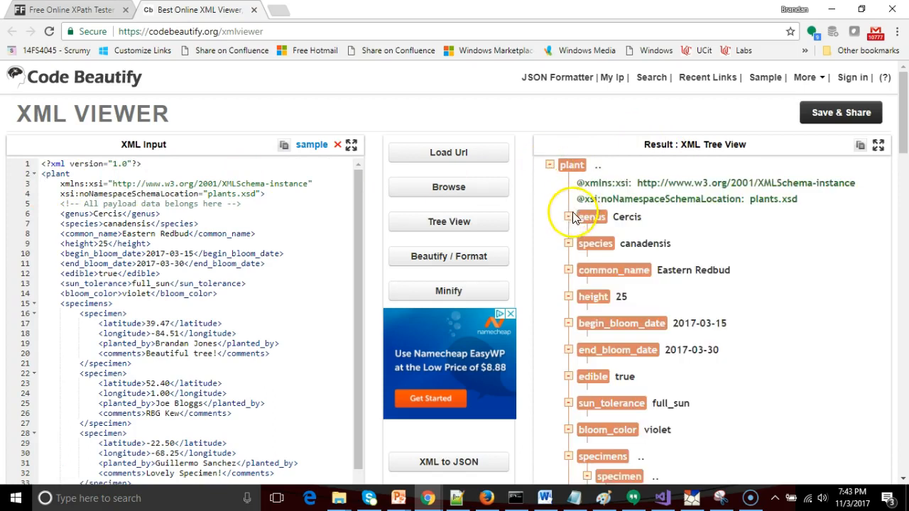
click(568, 216)
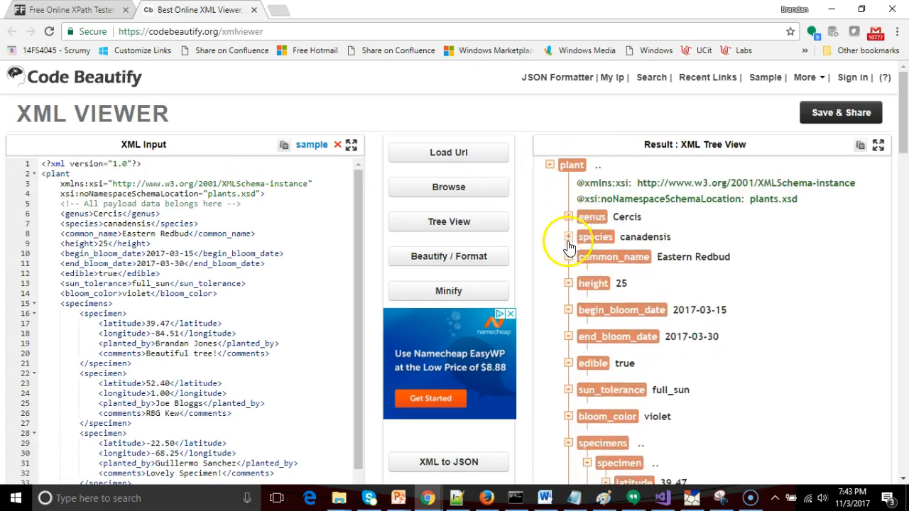
scroll(down, 3)
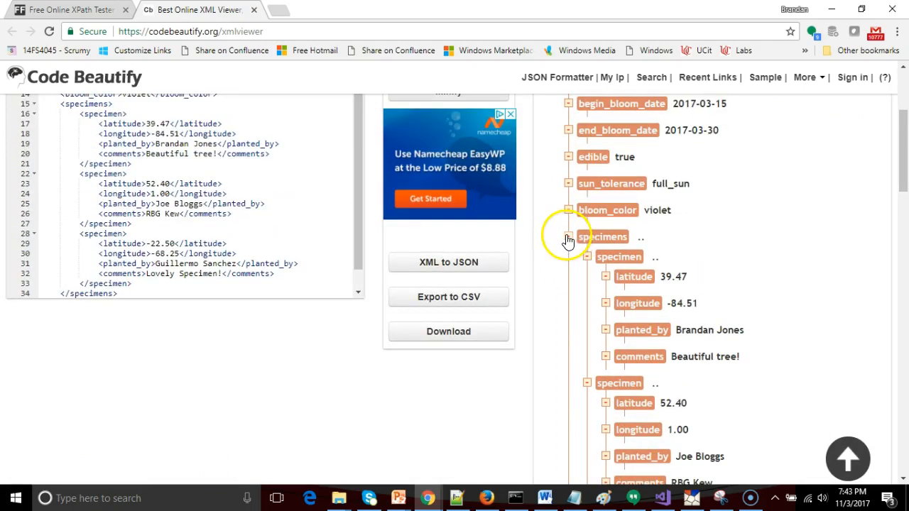
Step: Collapse specimens, expand the first specimen to its latitude and child elements, then return to Notepad++
click(588, 255)
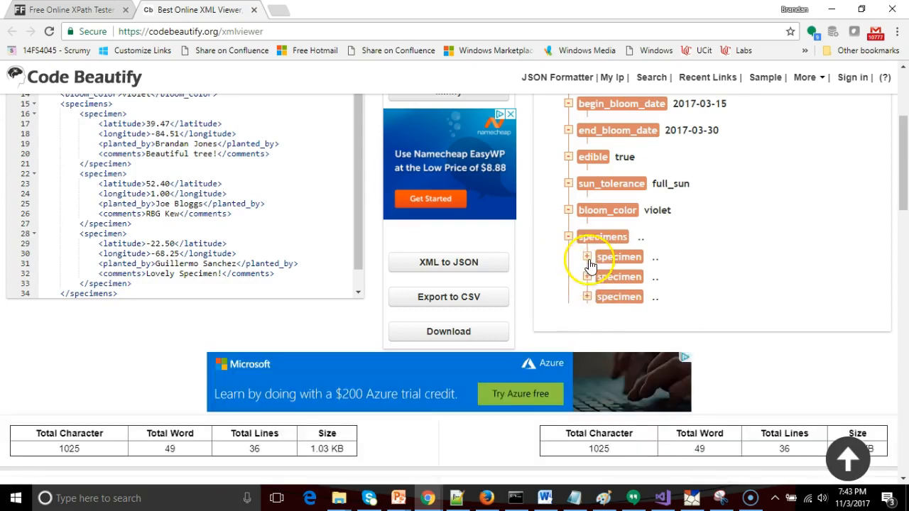
click(587, 256)
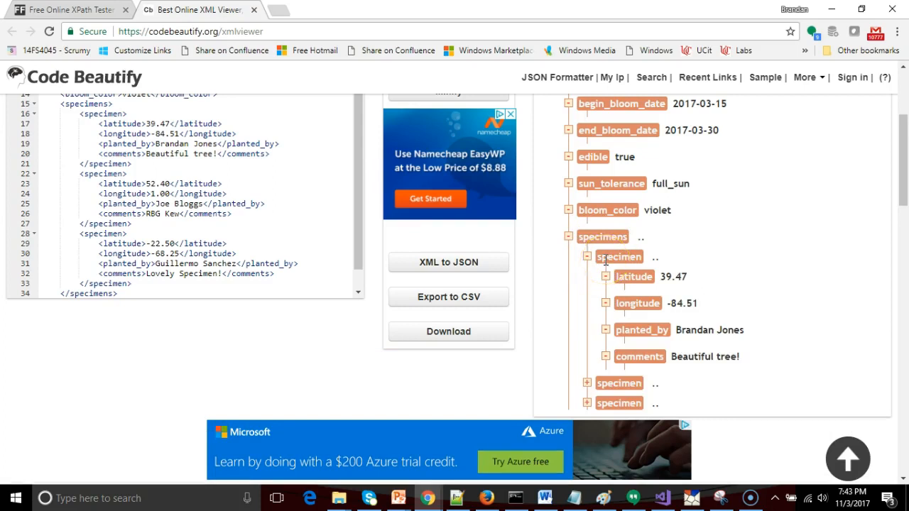
click(605, 277)
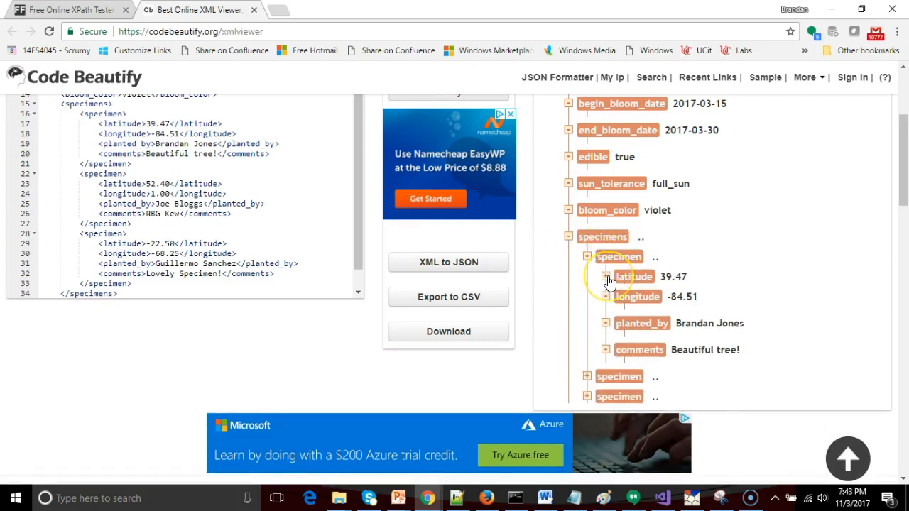
click(608, 277)
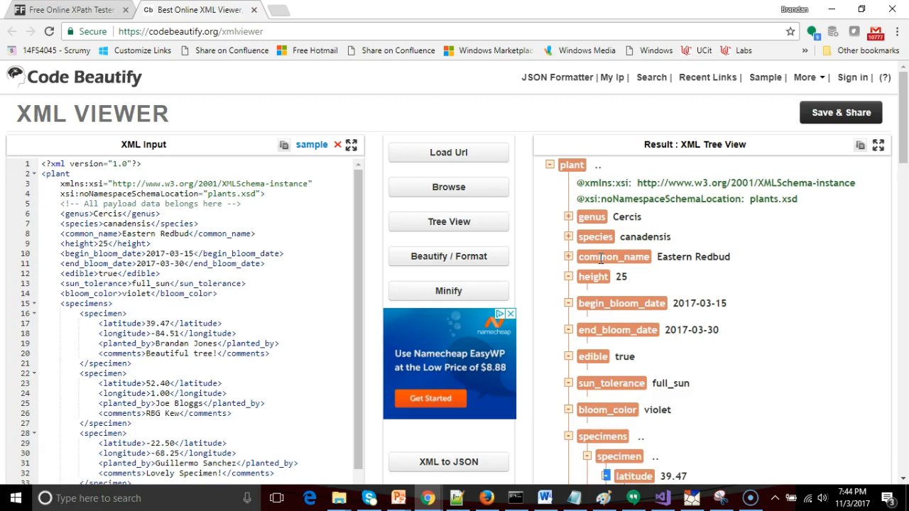
key(Alt+Tab)
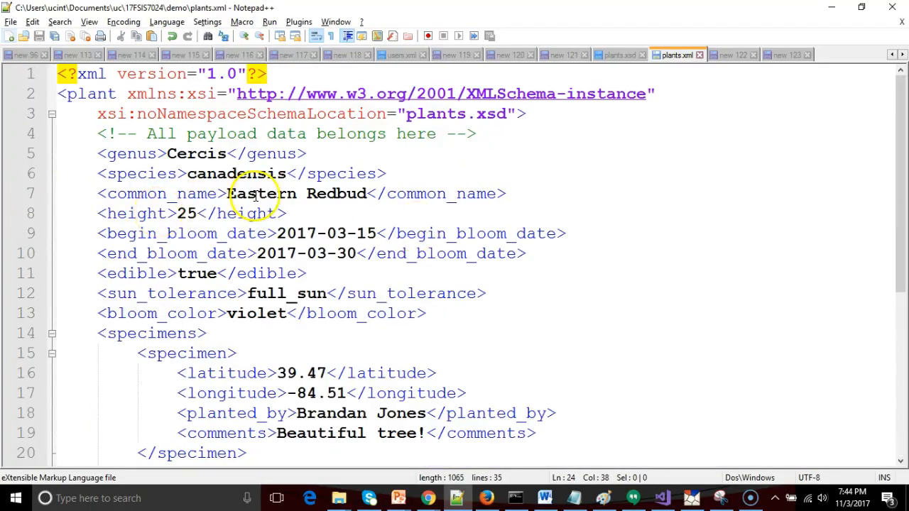
mouse_move(191, 114)
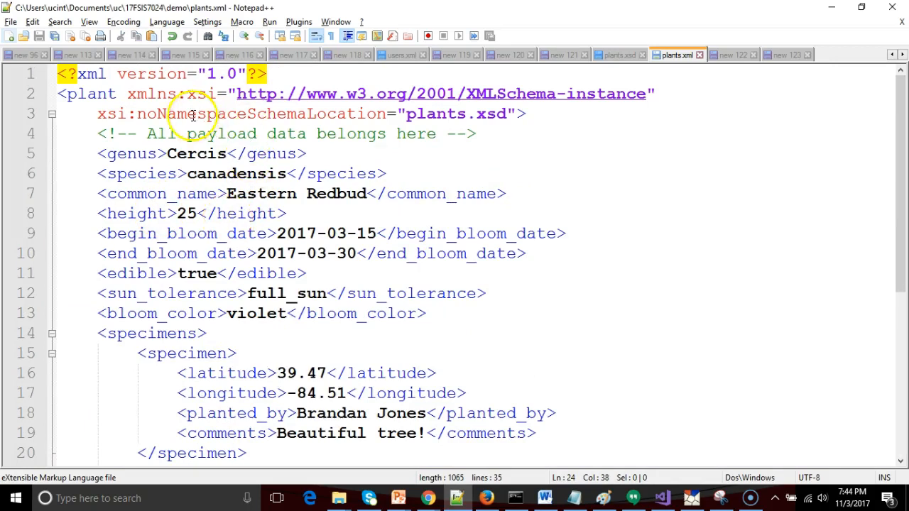
mouse_move(137, 94)
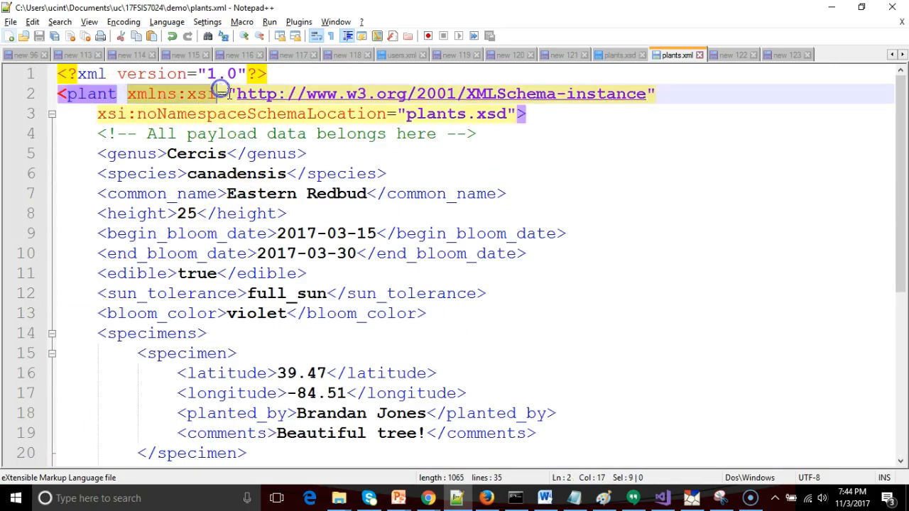
Step: Go to the genus Cercis line near the top of plants.xml
click(528, 114)
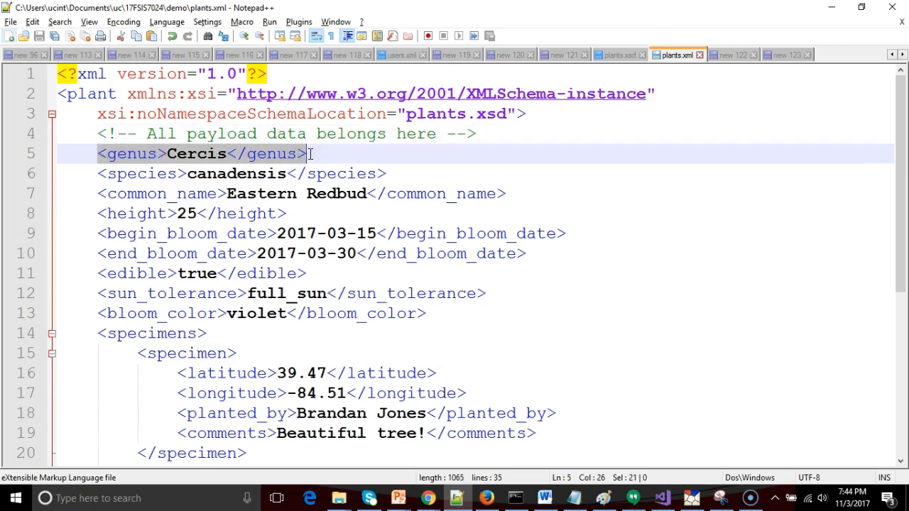
double_click(196, 154)
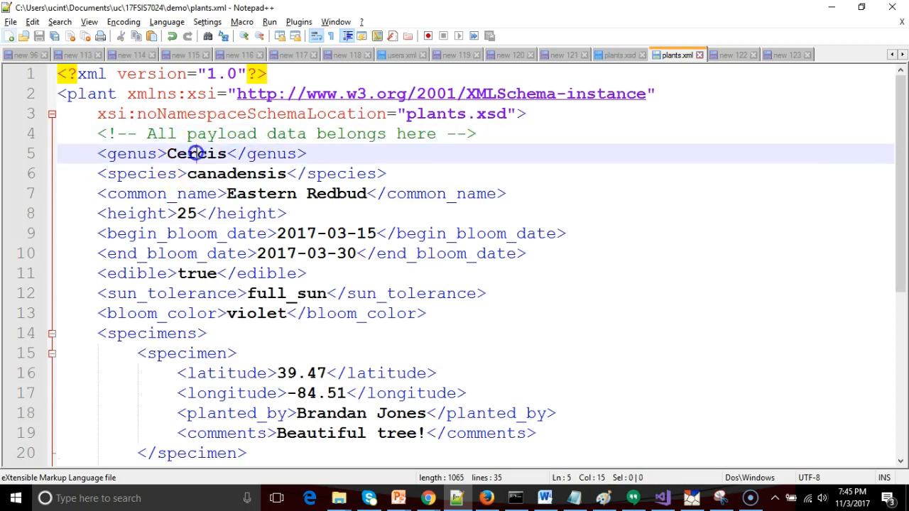
mouse_move(281, 194)
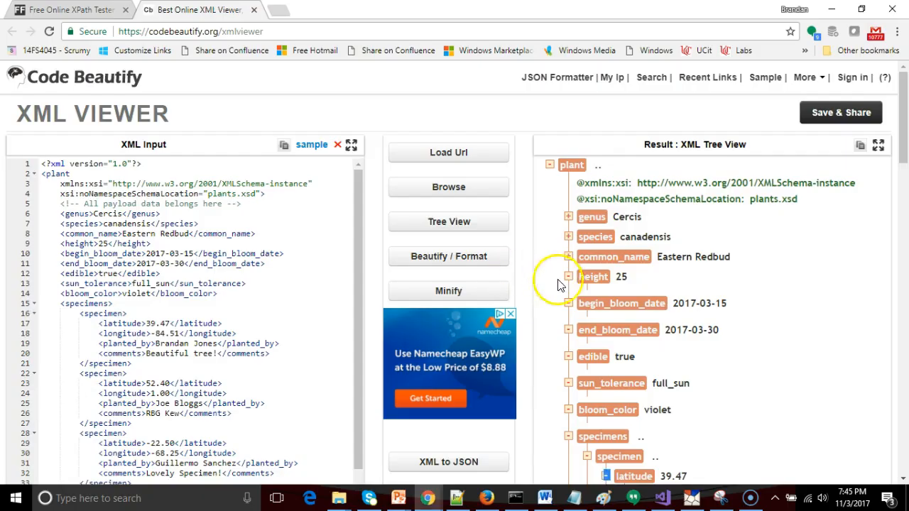
Step: Scroll the Result tree to the specimens node, then switch over to plants.xml in Notepad++
scroll(down, 3)
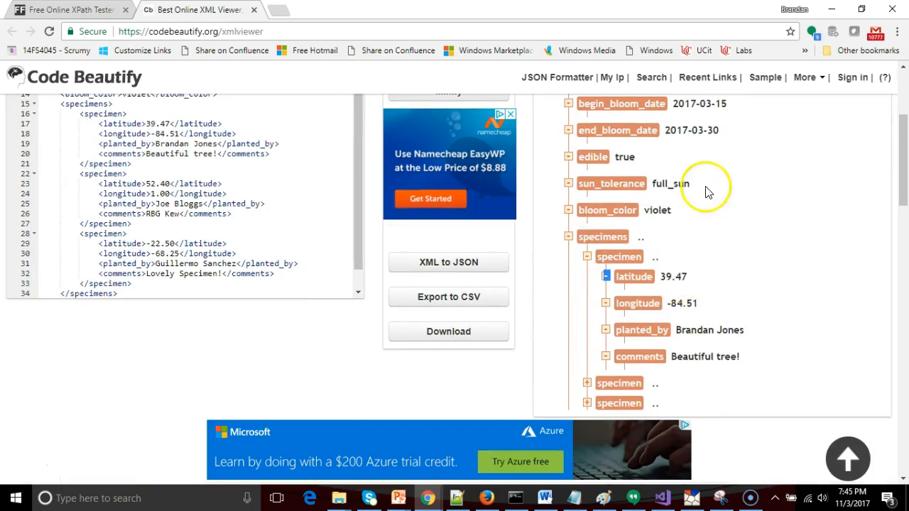
mouse_move(833, 13)
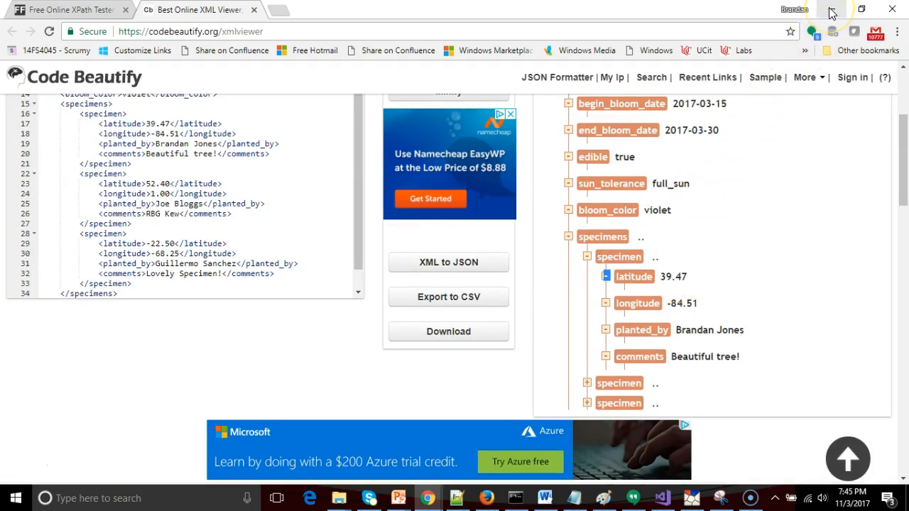
mouse_move(762, 191)
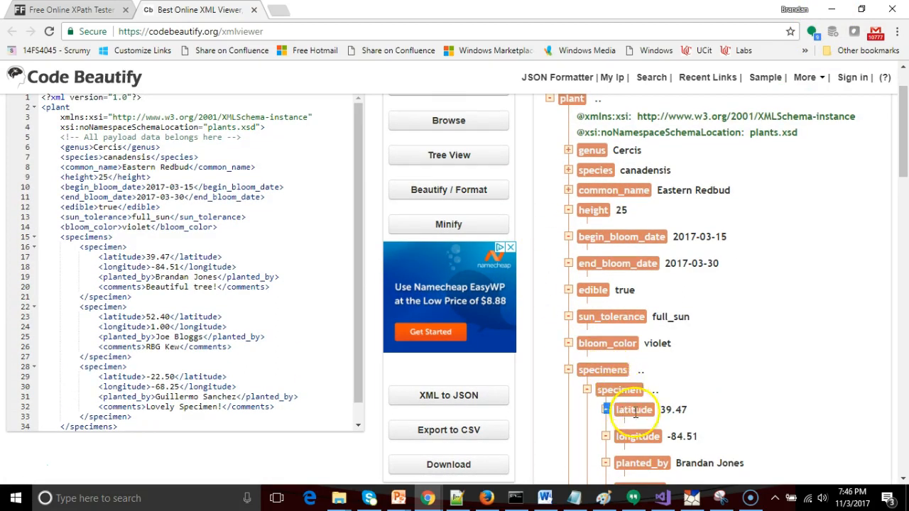
scroll(down, 3)
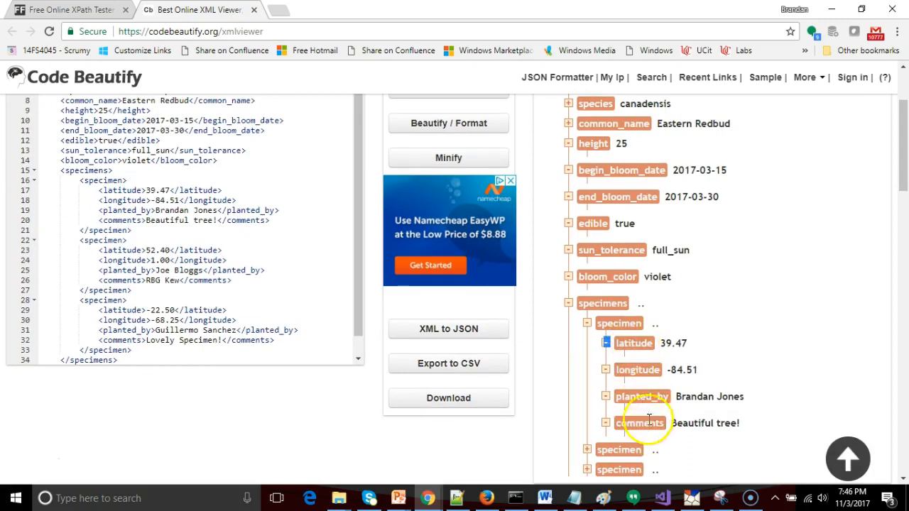
mouse_move(822, 85)
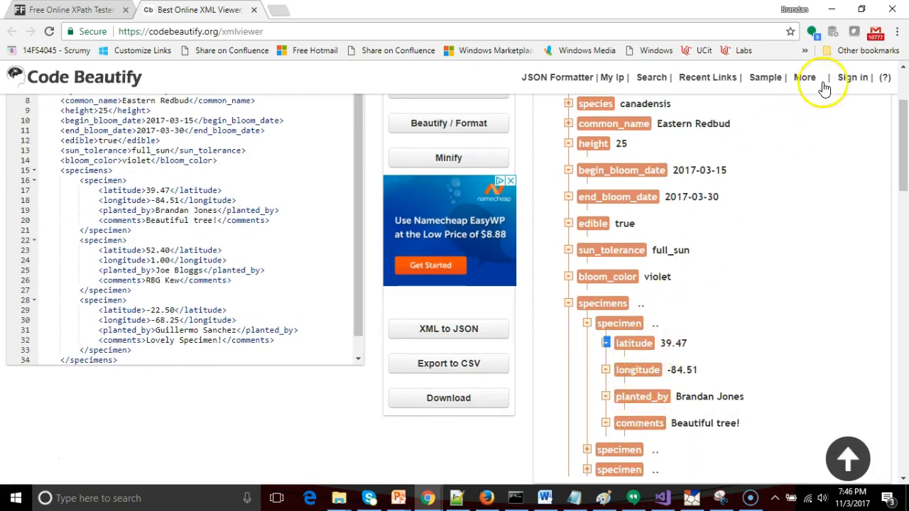
key(alt+tab)
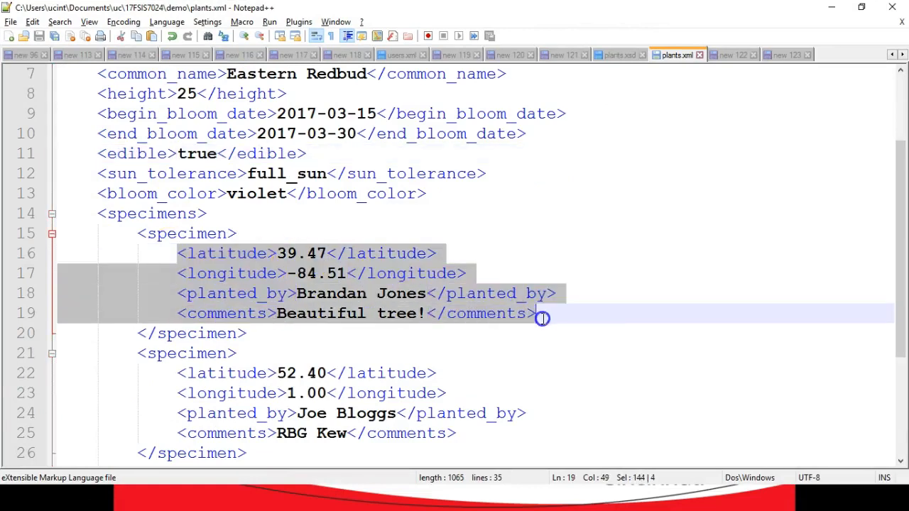
Step: Point at the first specimen's lines inside the specimen element
click(395, 314)
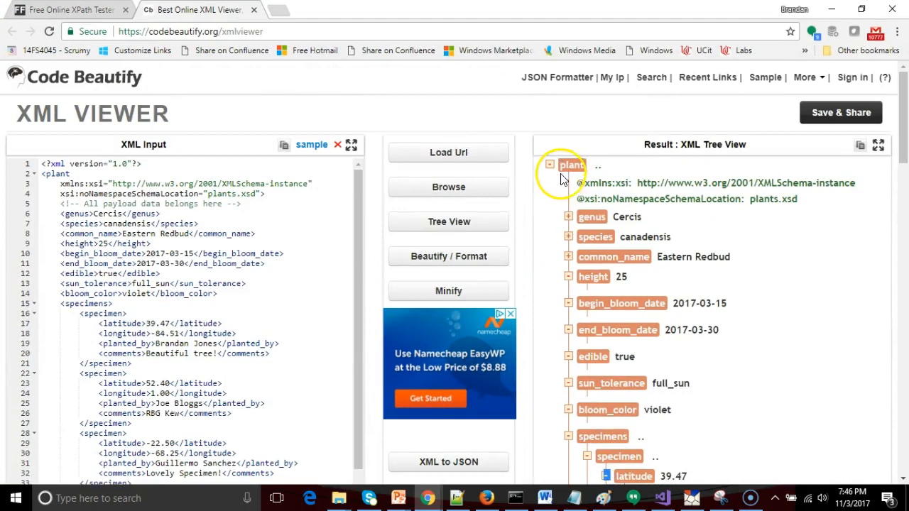
Step: Scroll the XML tree down to the first specimen node, then switch back to Notepad++
scroll(down, 3)
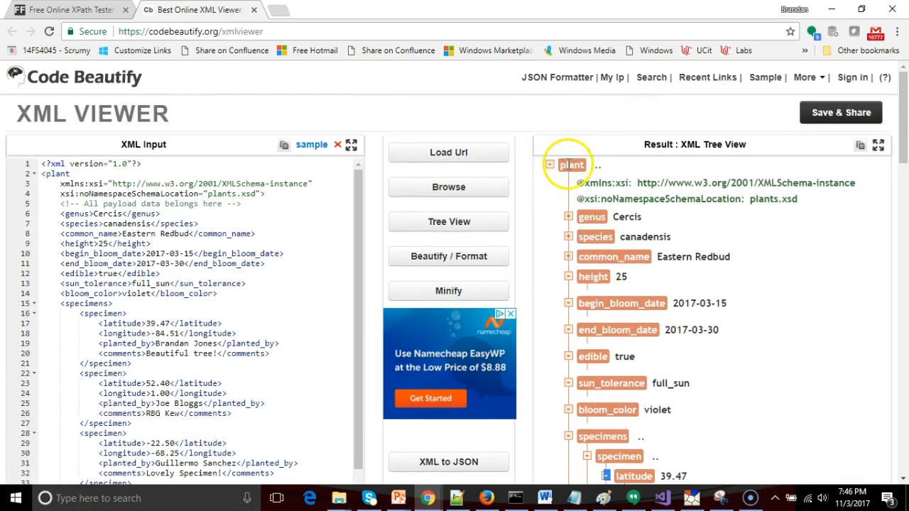
scroll(down, 3)
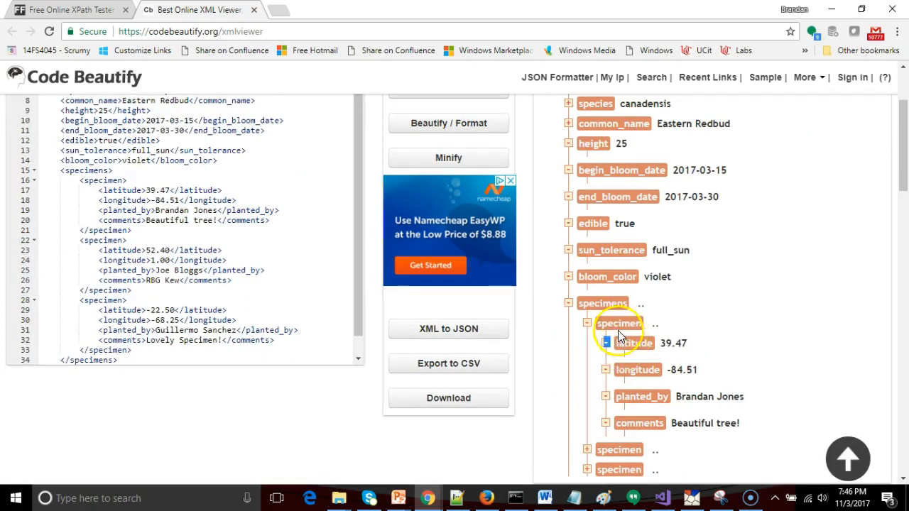
mouse_move(789, 74)
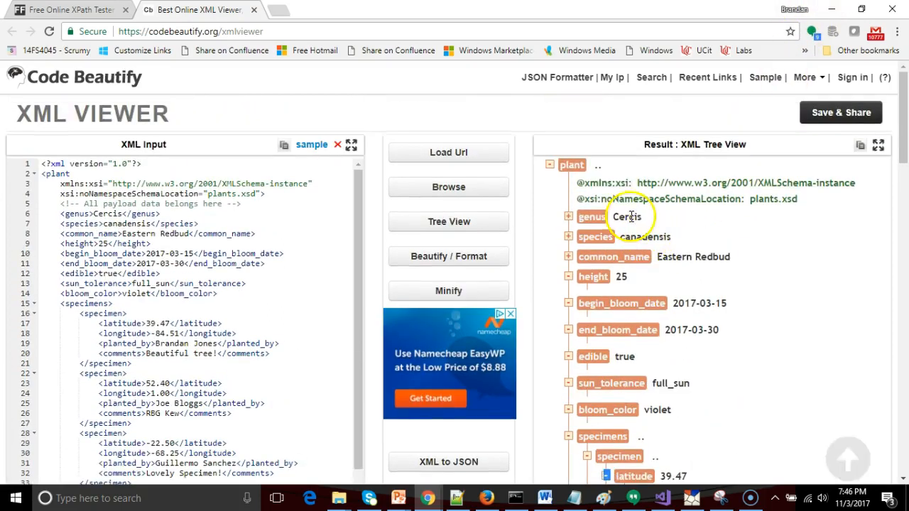
scroll(down, 3)
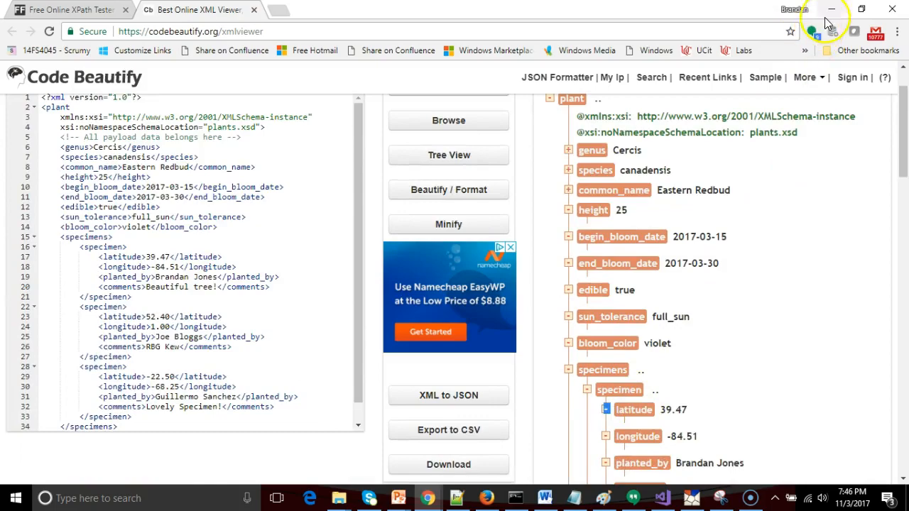
key(alt+tab)
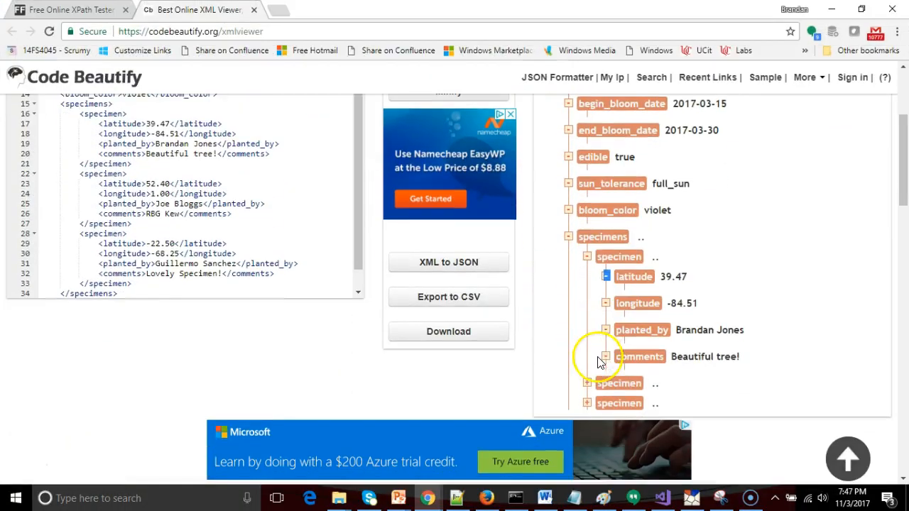
Step: Toggle the specimen nodes so all three show latitude, longitude, planted_by and comments
click(587, 256)
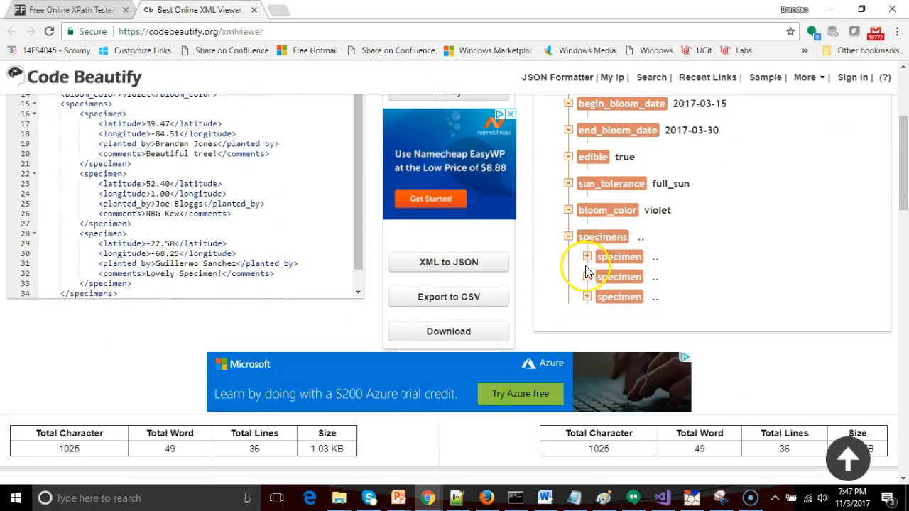
click(587, 297)
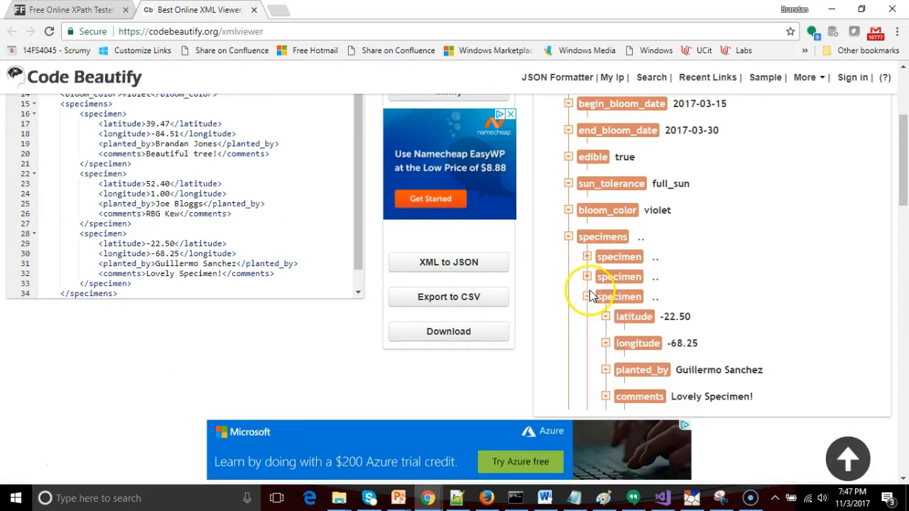
click(587, 257)
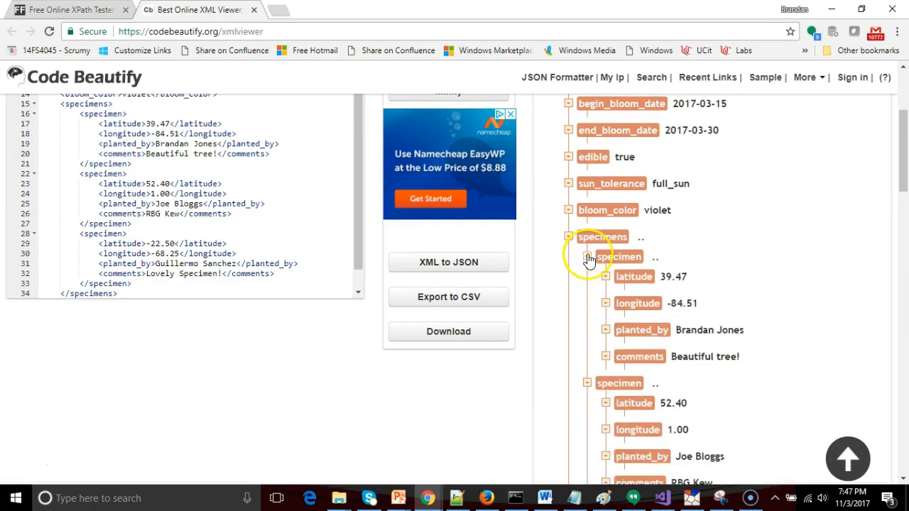
scroll(down, 3)
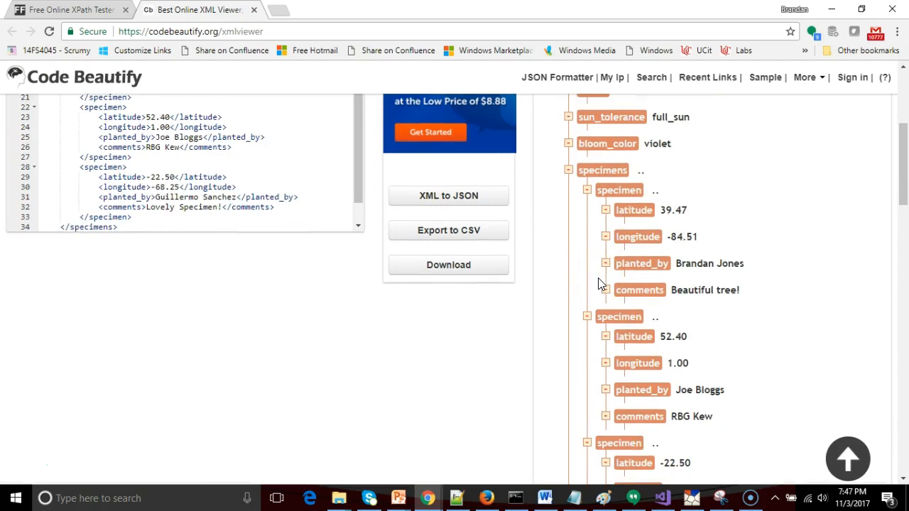
scroll(down, 3)
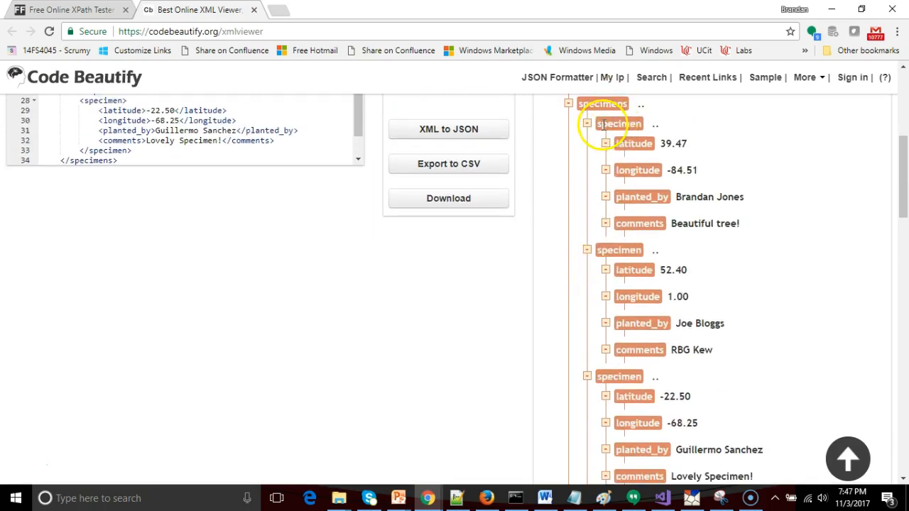
mouse_move(594, 198)
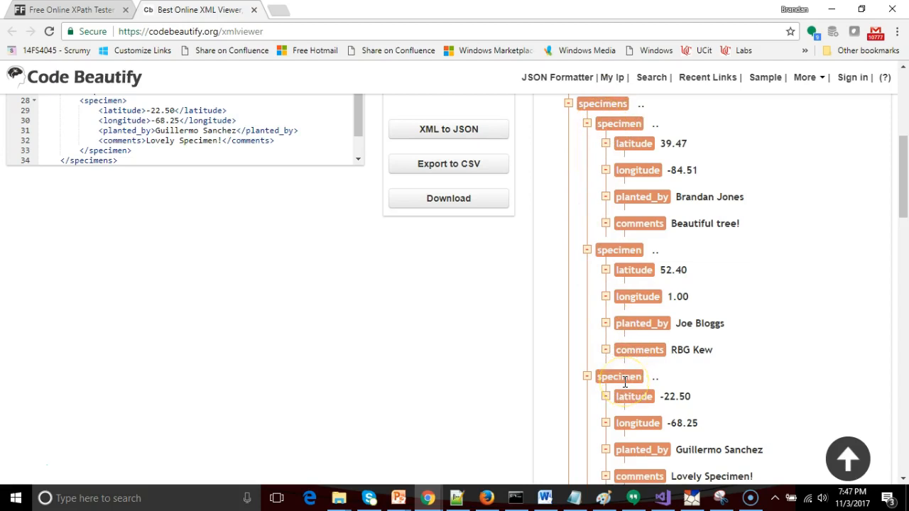
mouse_move(627, 256)
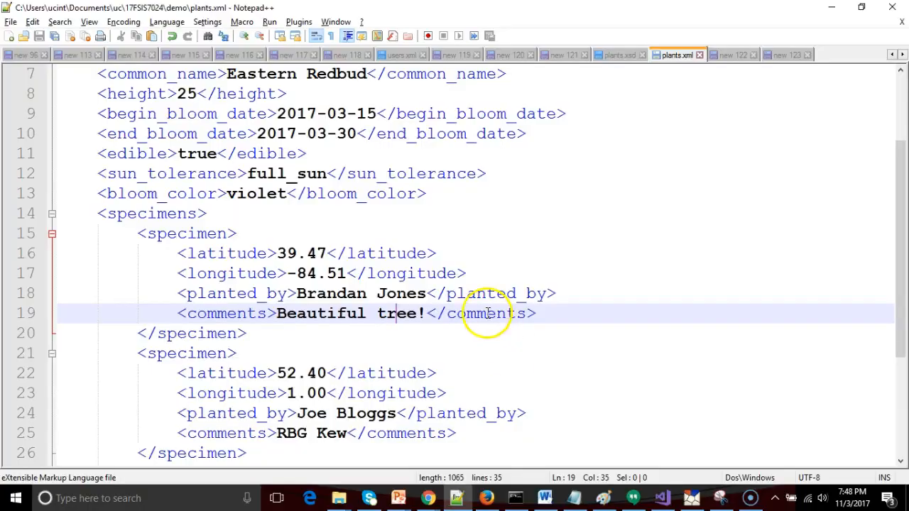
mouse_move(338, 272)
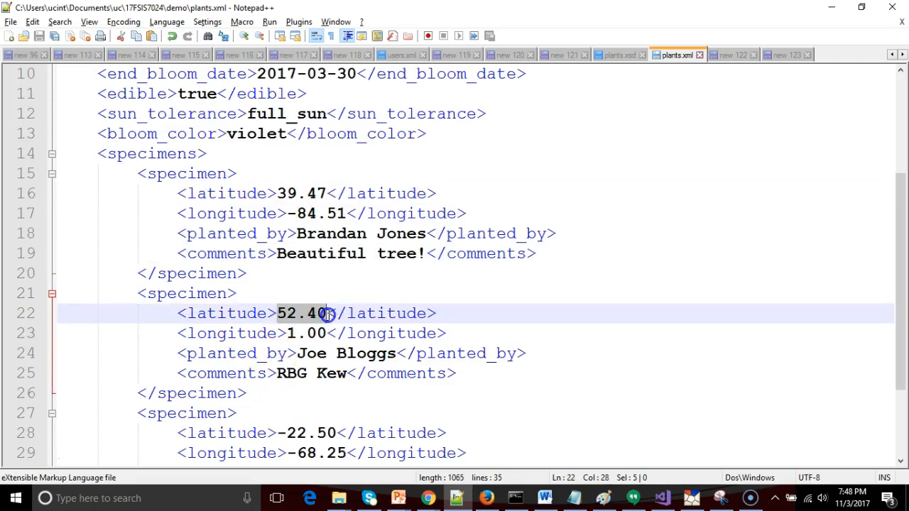
Step: Scroll plants.xml down so all three specimen blocks are visible
scroll(down, 3)
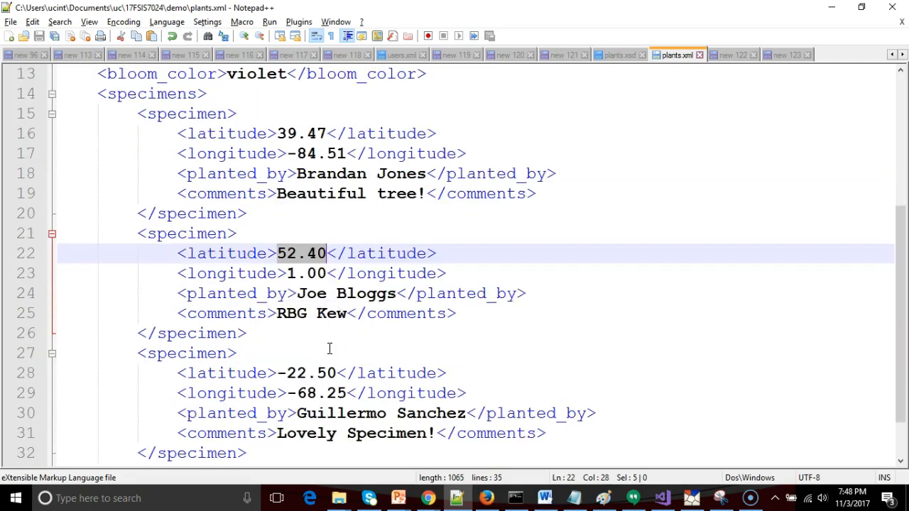